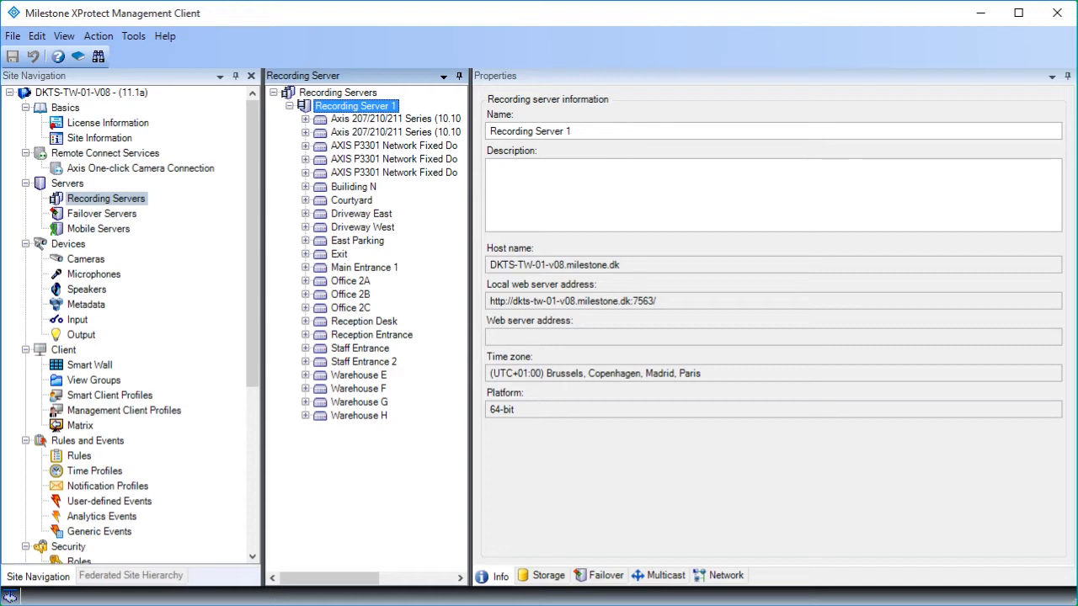
mouse_move(309, 179)
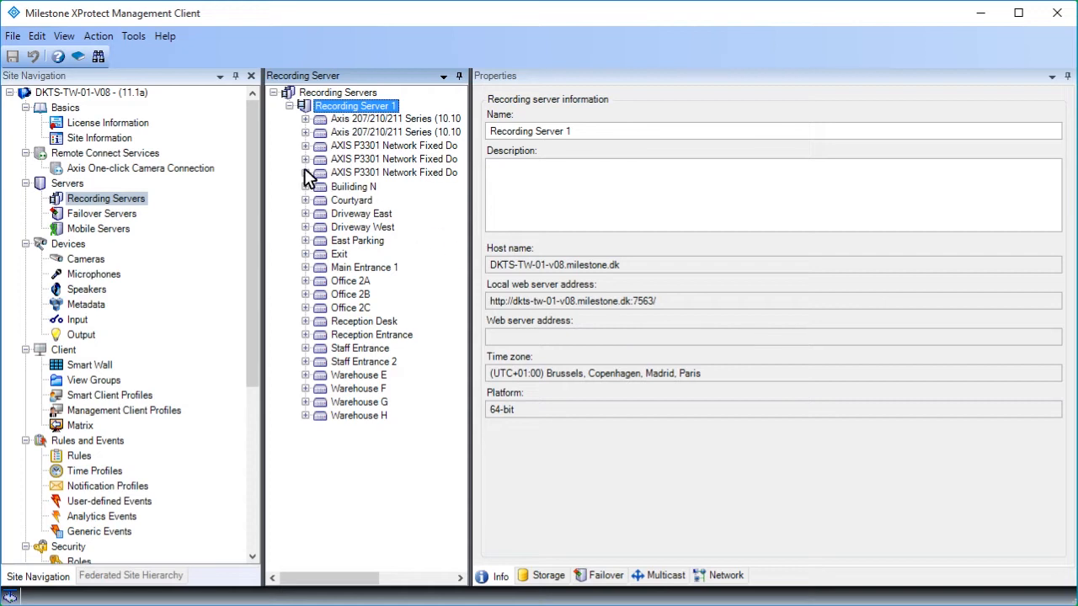
Expand the AXIS P3301 Network Fixed Dome camera node to list its devices.
left_click(307, 172)
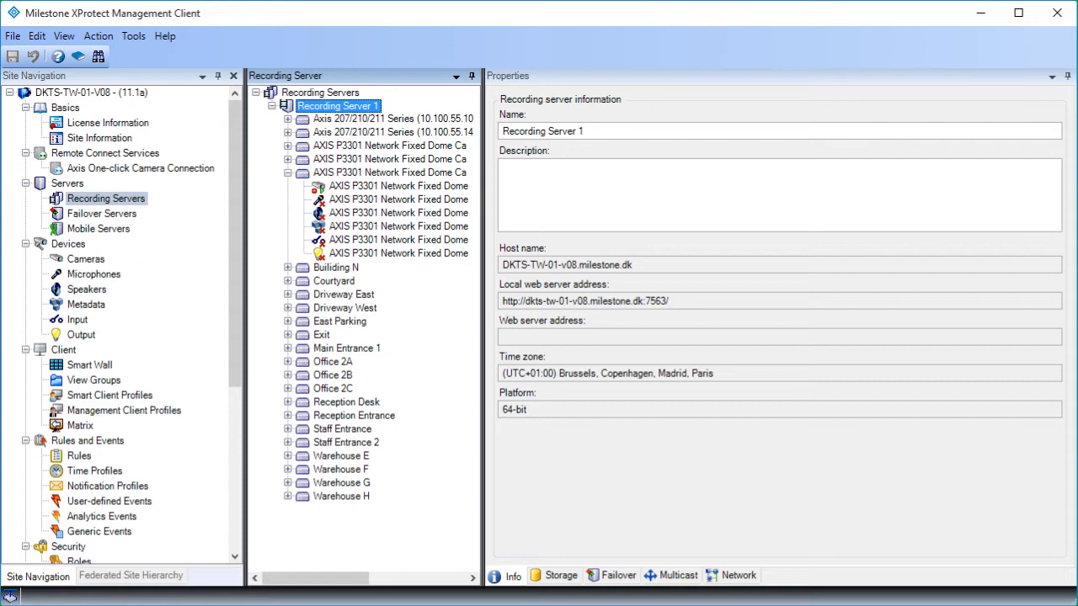
mouse_move(340, 239)
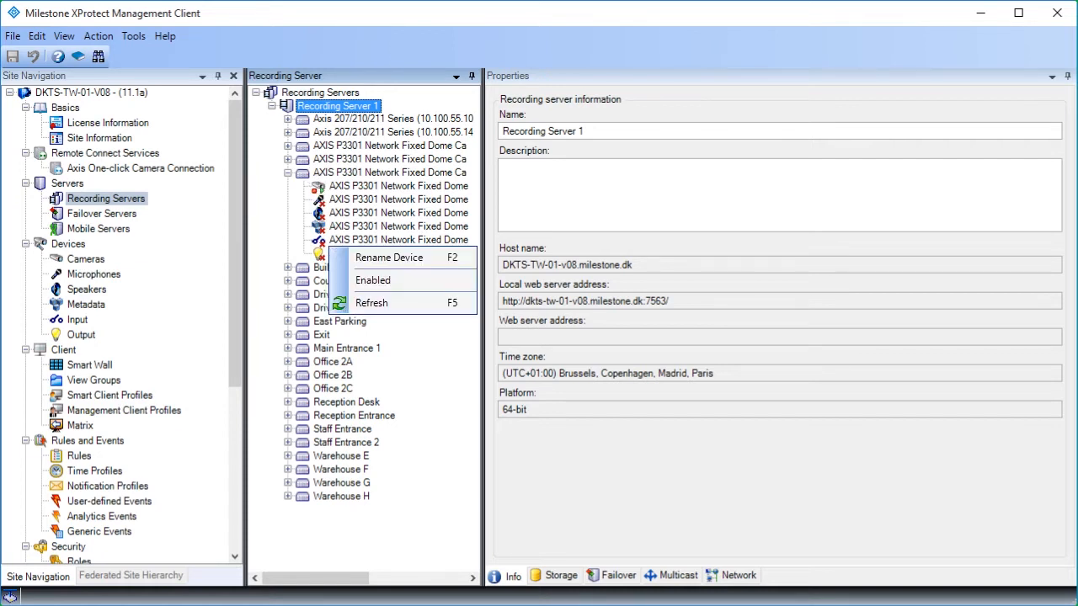
mouse_move(380, 279)
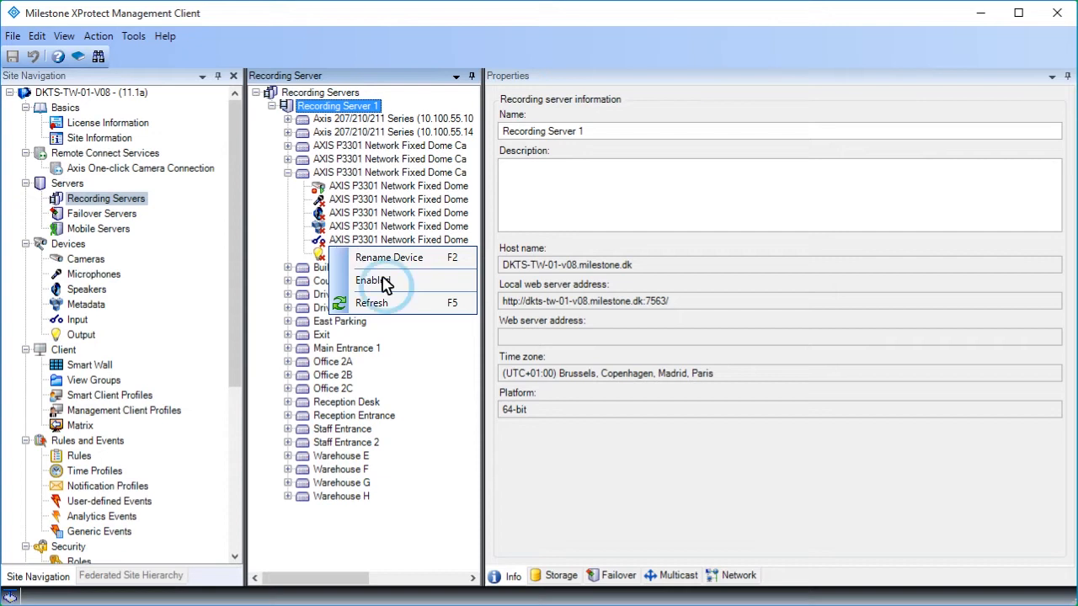
Enable the disabled Input 1 device, then select Camera 1 to show its Info properties.
left_click(371, 280)
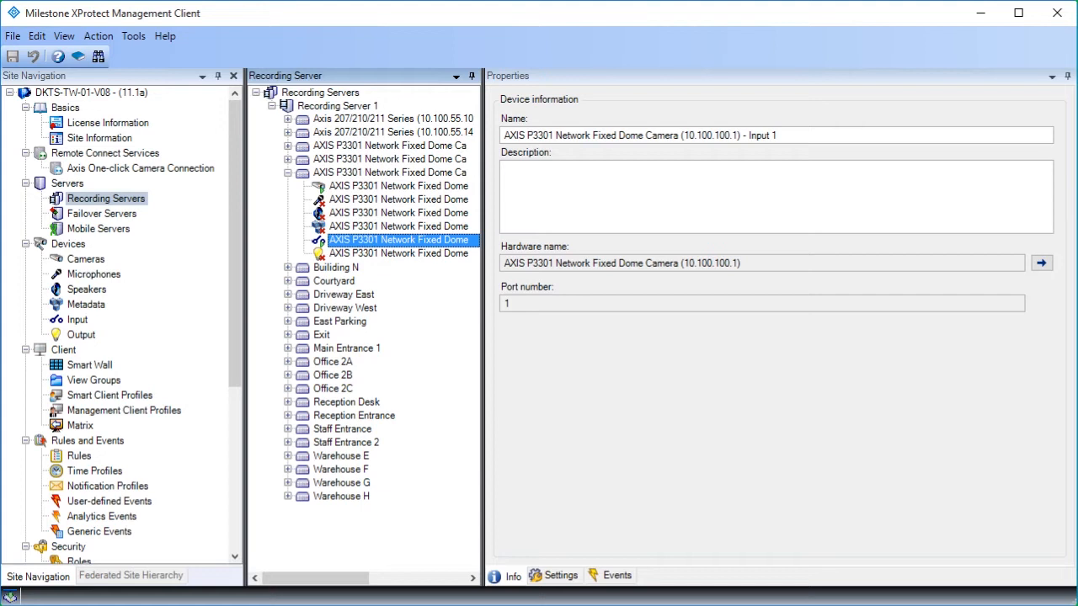
mouse_move(387, 271)
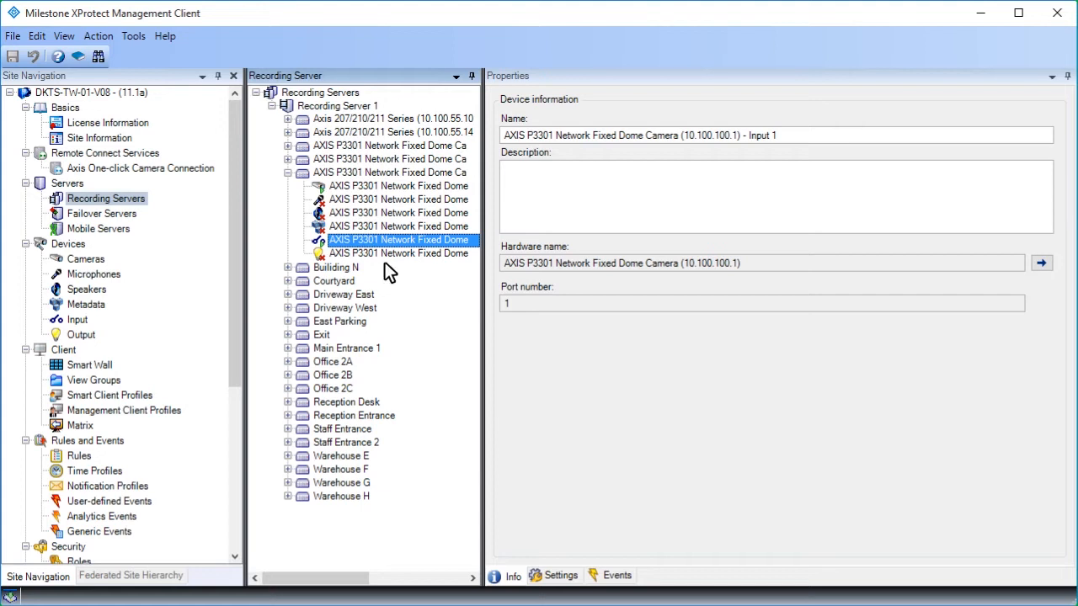
mouse_move(330, 195)
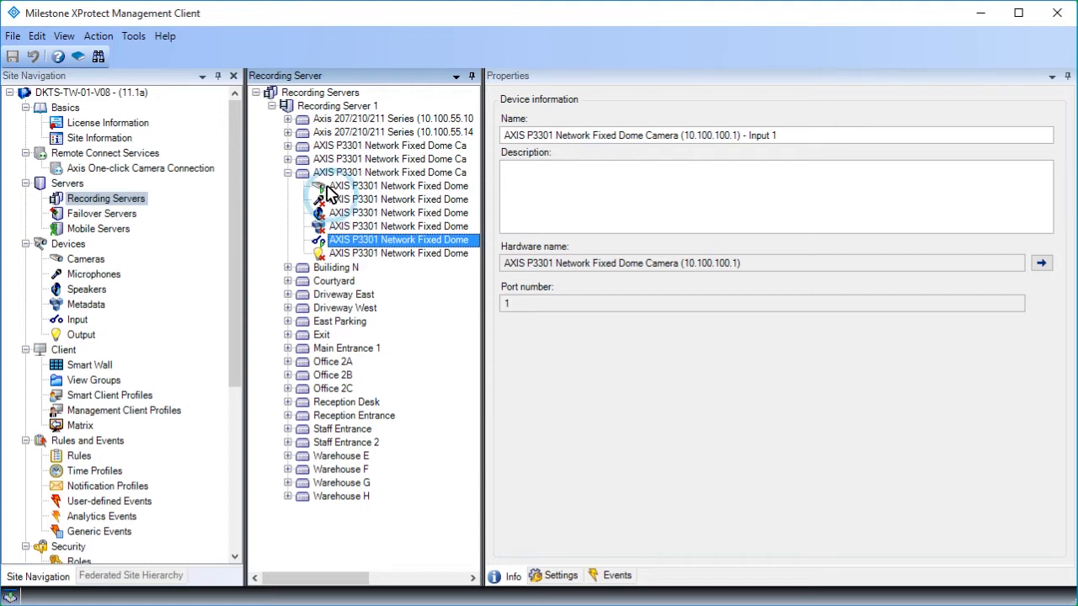
left_click(400, 185)
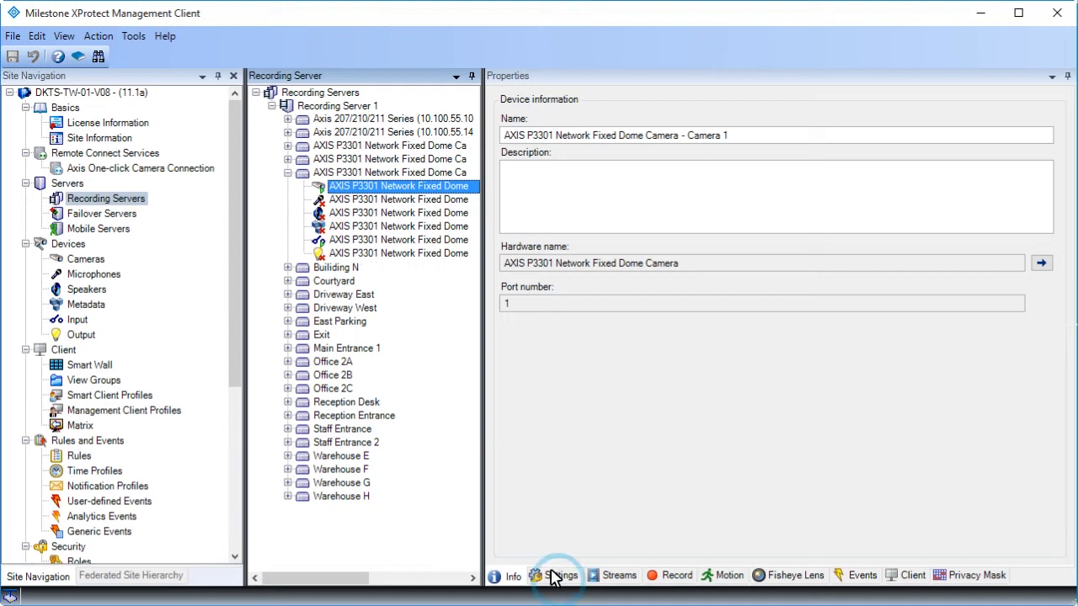
Review Camera 1's Settings, then show its Streams list with Video stream 1 as default.
left_click(559, 575)
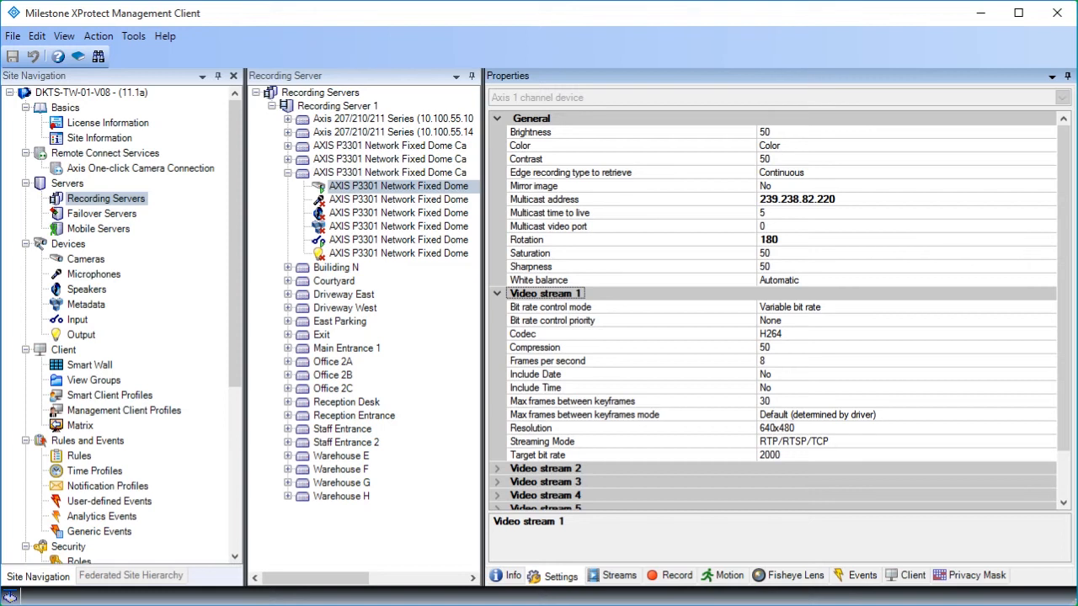
mouse_move(581, 576)
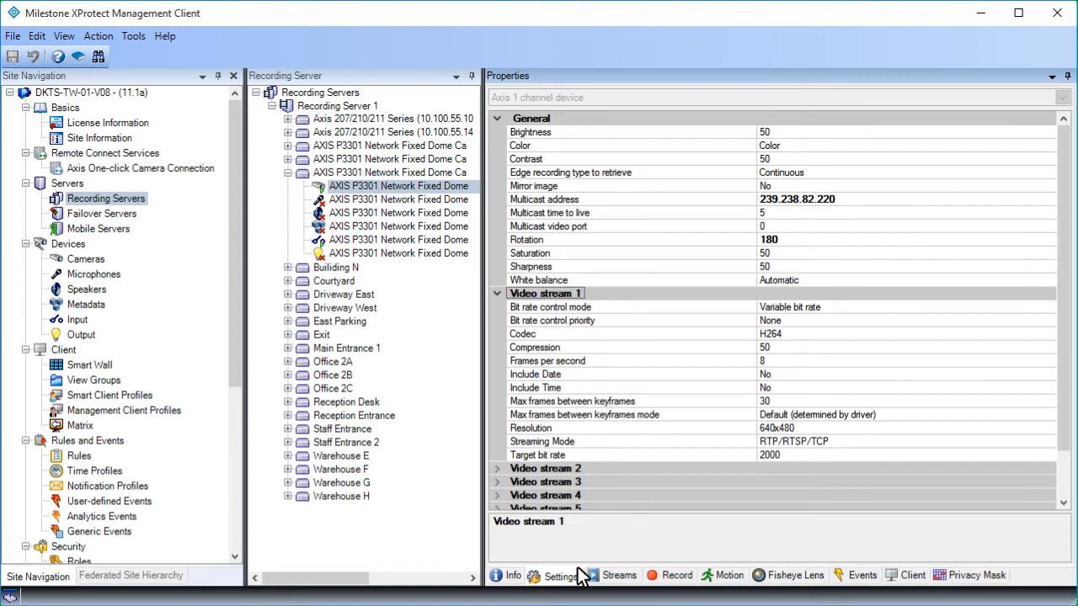
left_click(620, 576)
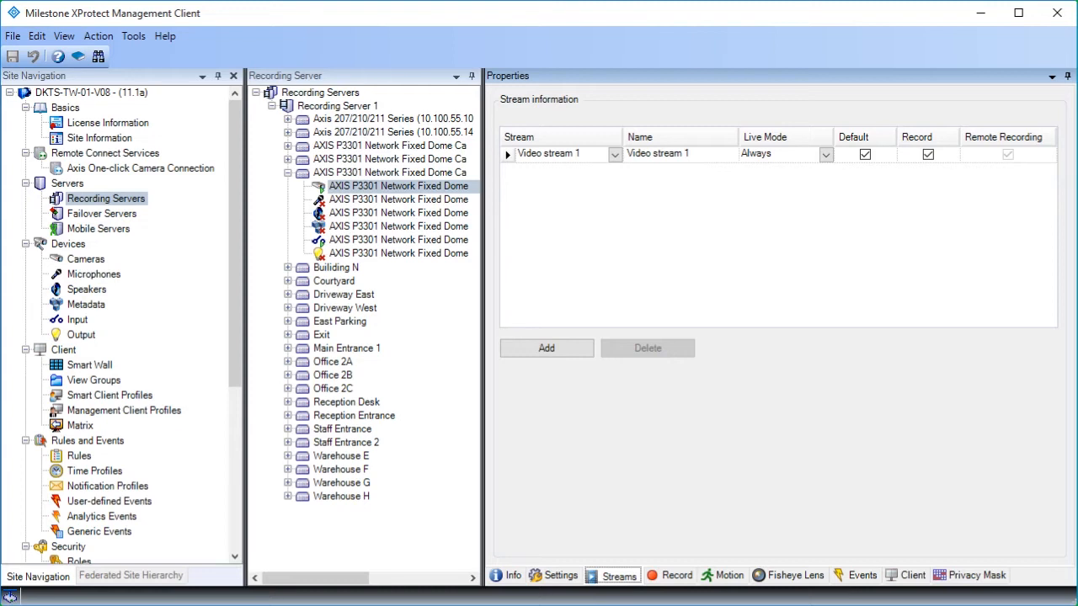
mouse_move(623, 576)
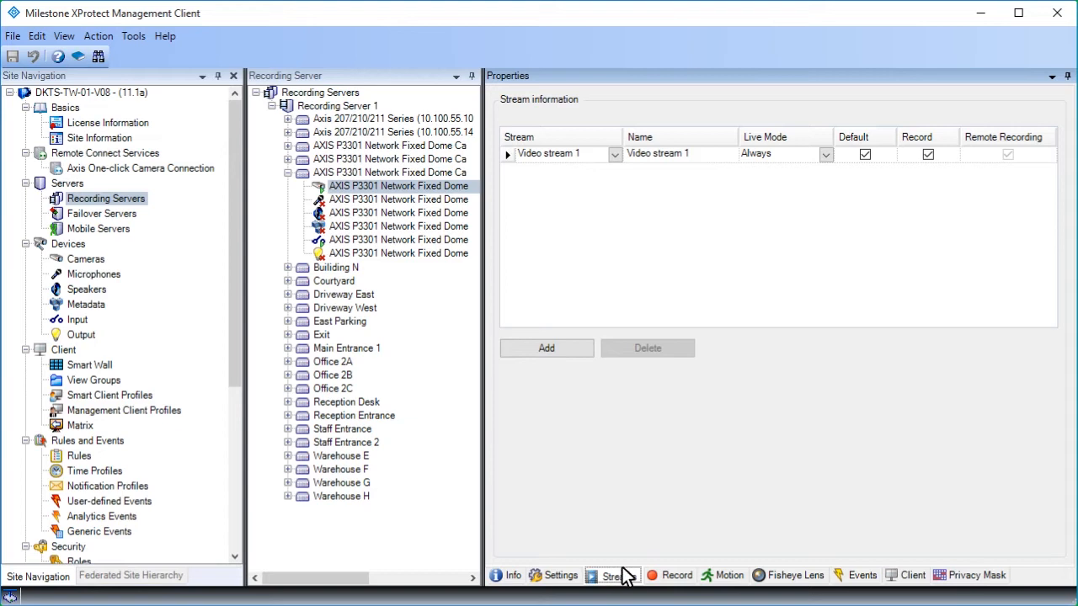
left_click(677, 575)
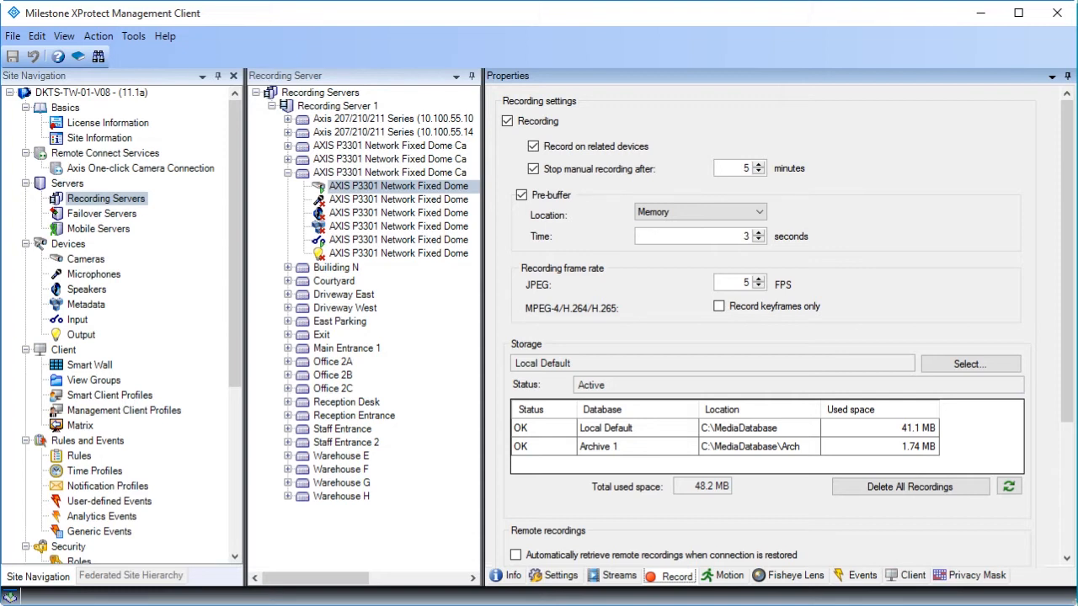
mouse_move(732, 575)
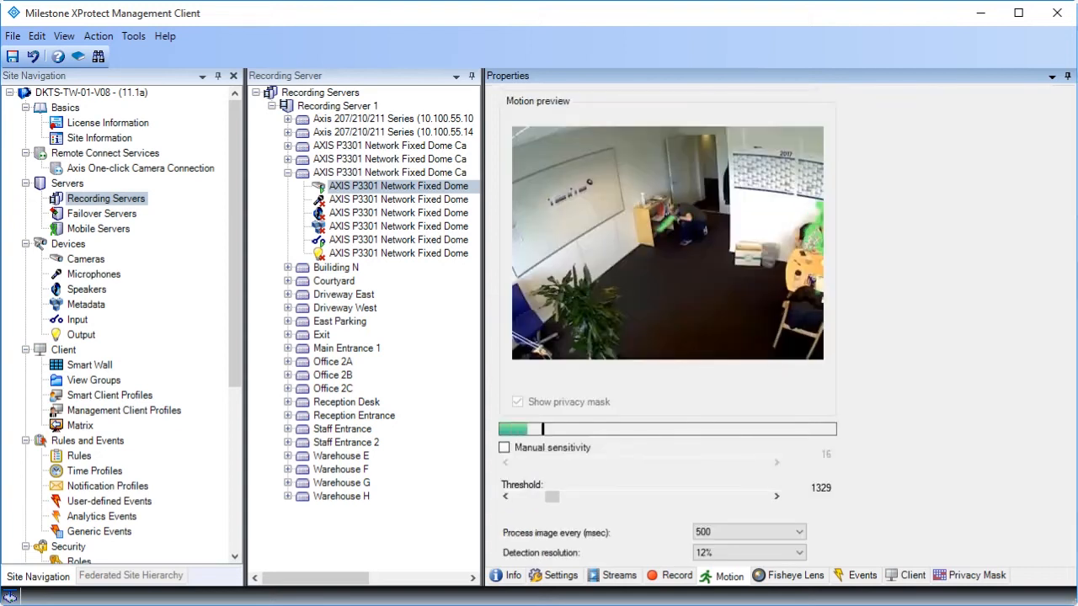
Switch motion detection to manual sensitivity and experiment with sensitivity levels from about 66 down to 13.
left_click(505, 448)
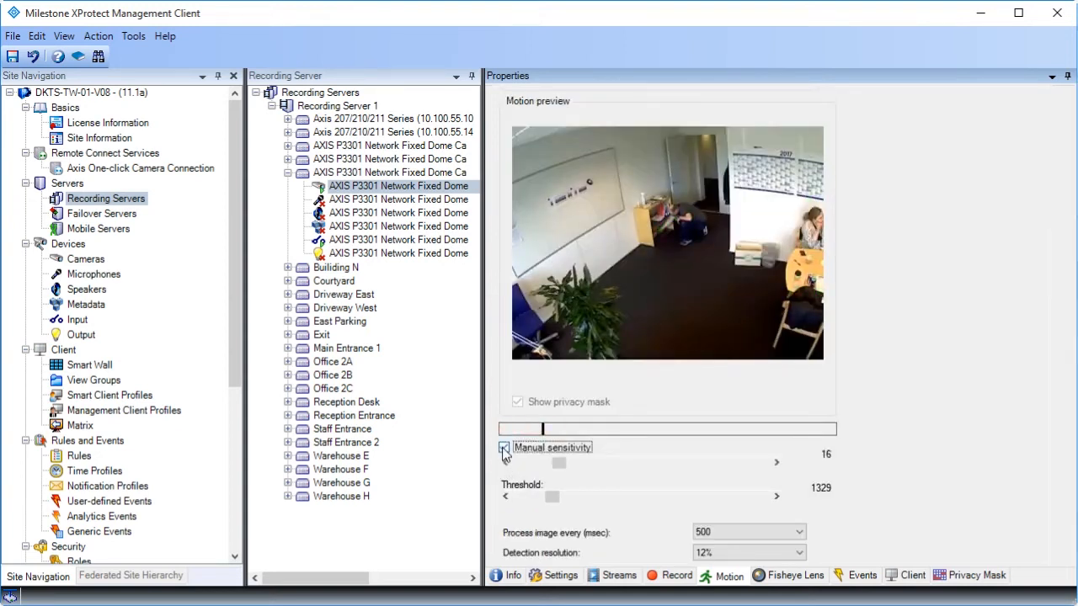
left_click(505, 448)
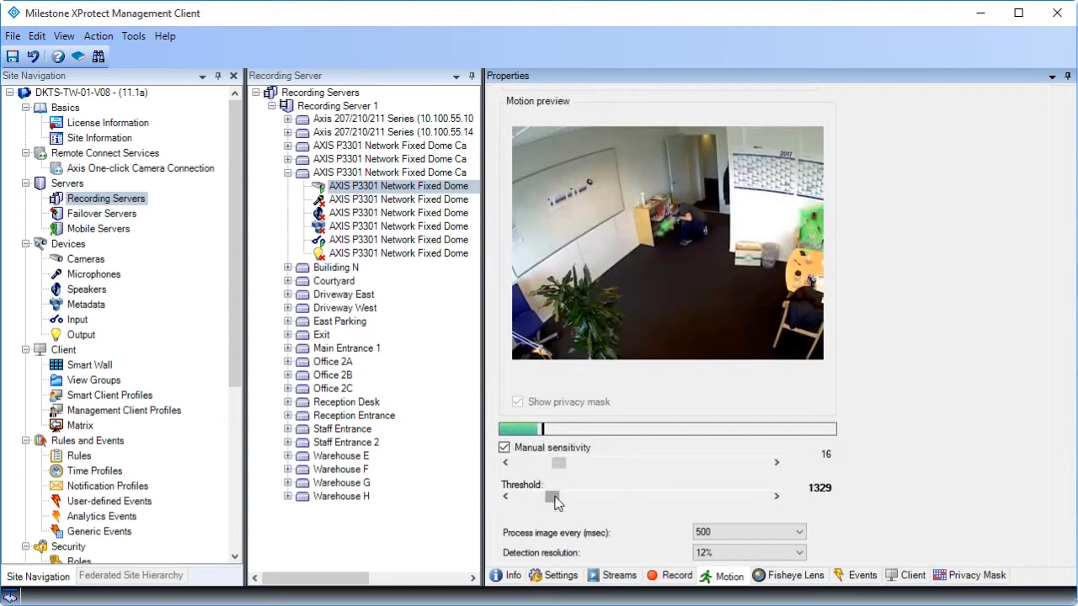
left_click_drag(552, 496, 620, 497)
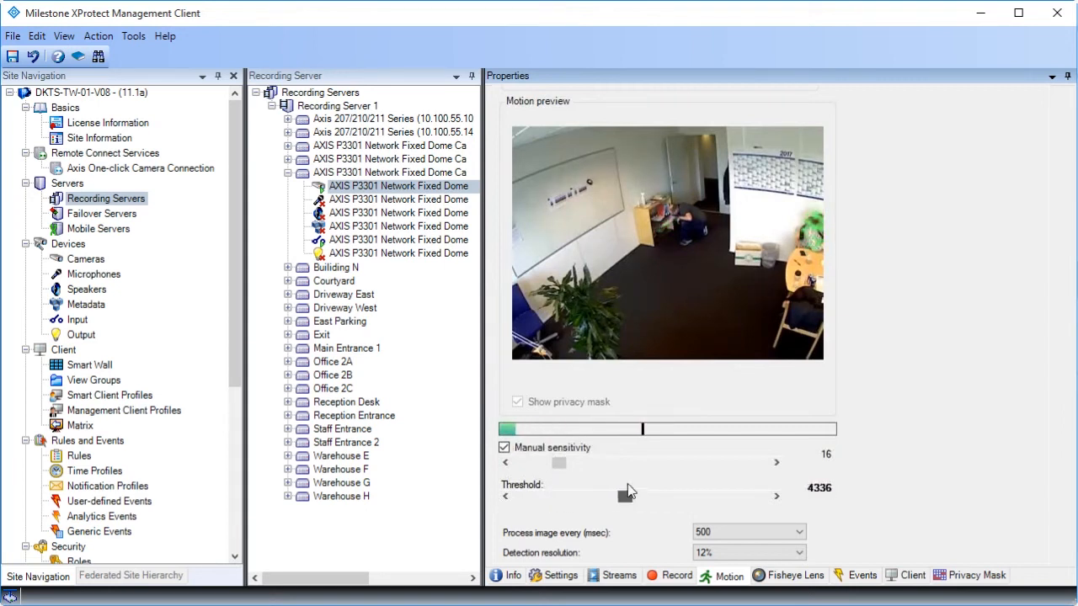
left_click_drag(615, 495, 552, 495)
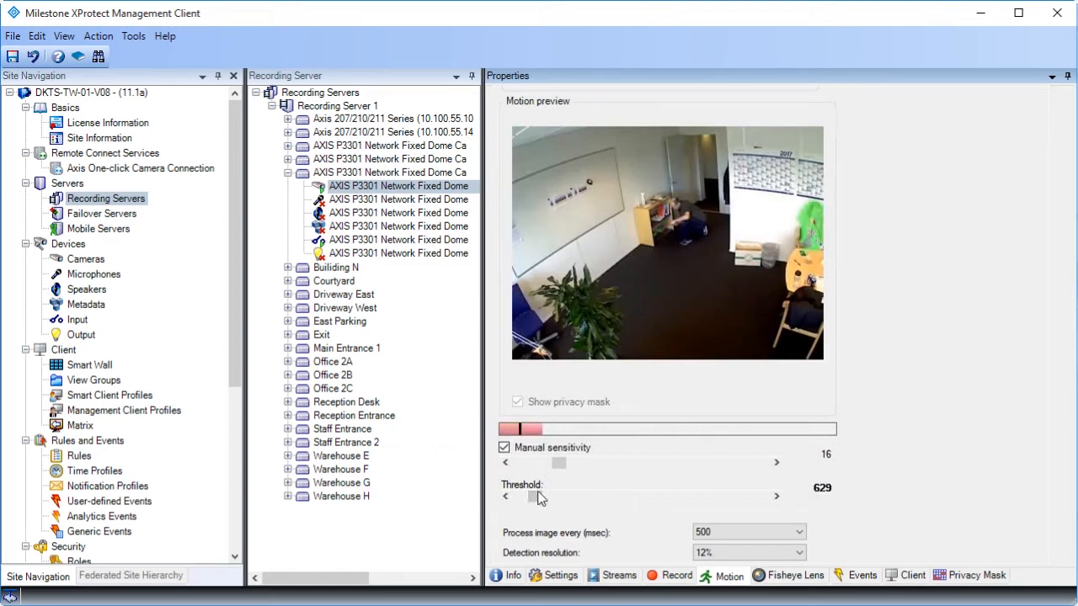
left_click_drag(539, 497, 593, 497)
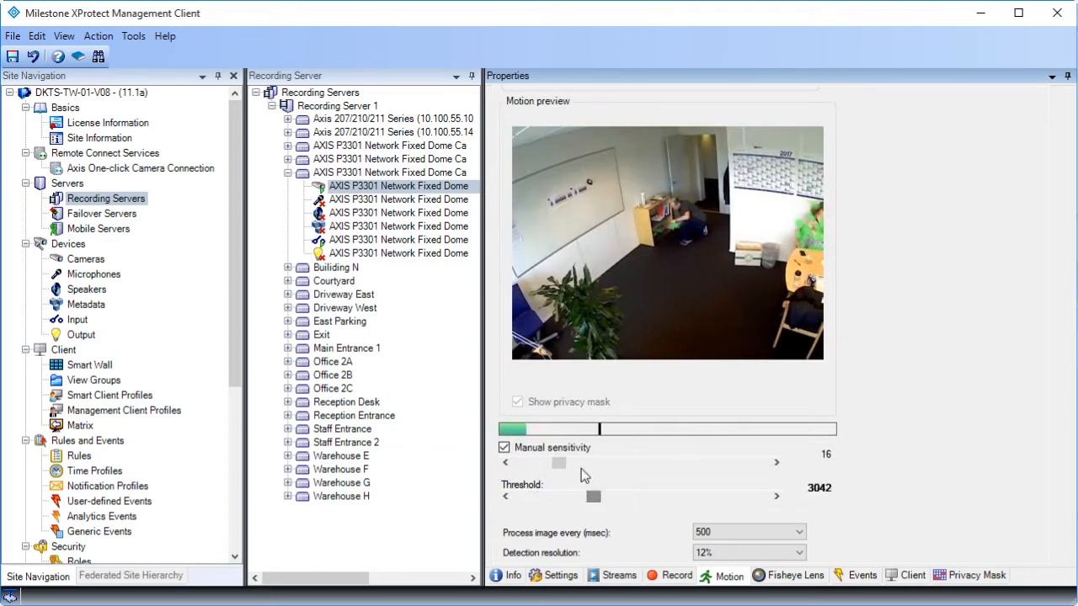
left_click_drag(559, 461, 586, 462)
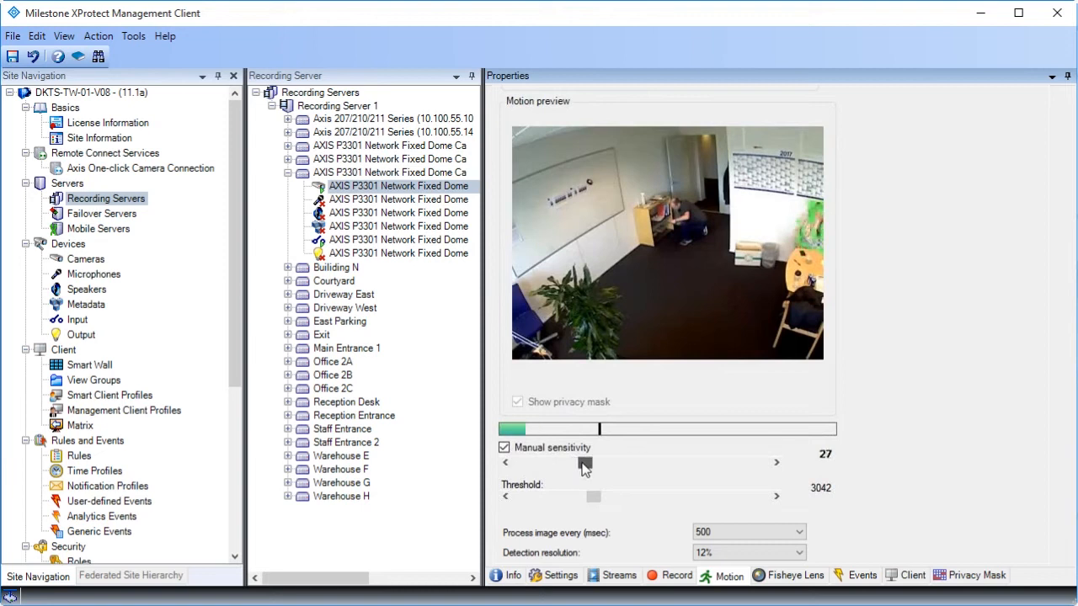
left_click_drag(585, 462, 653, 461)
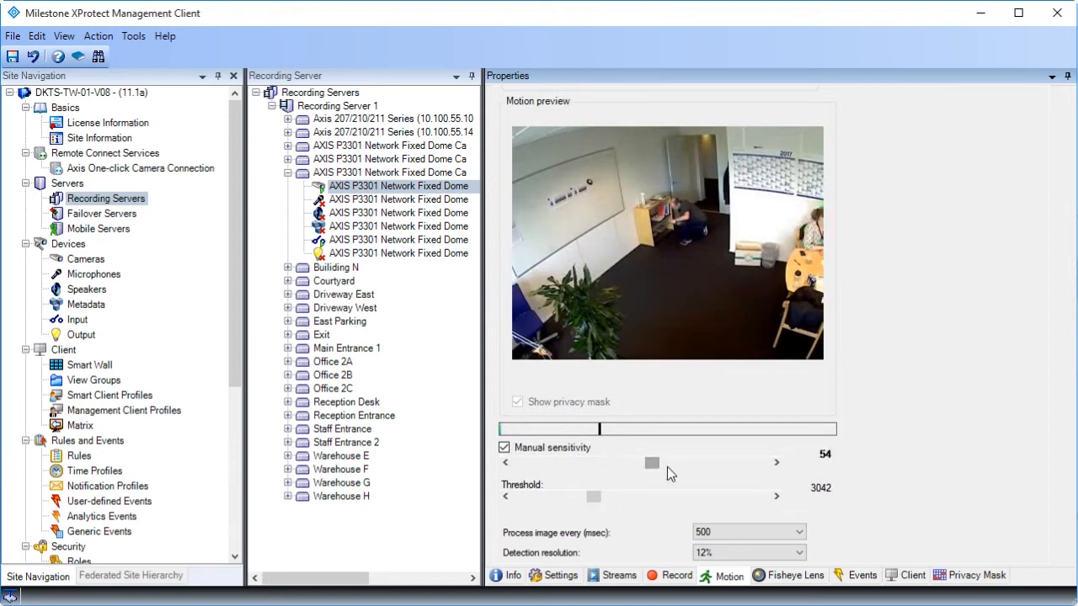
left_click_drag(651, 463, 680, 463)
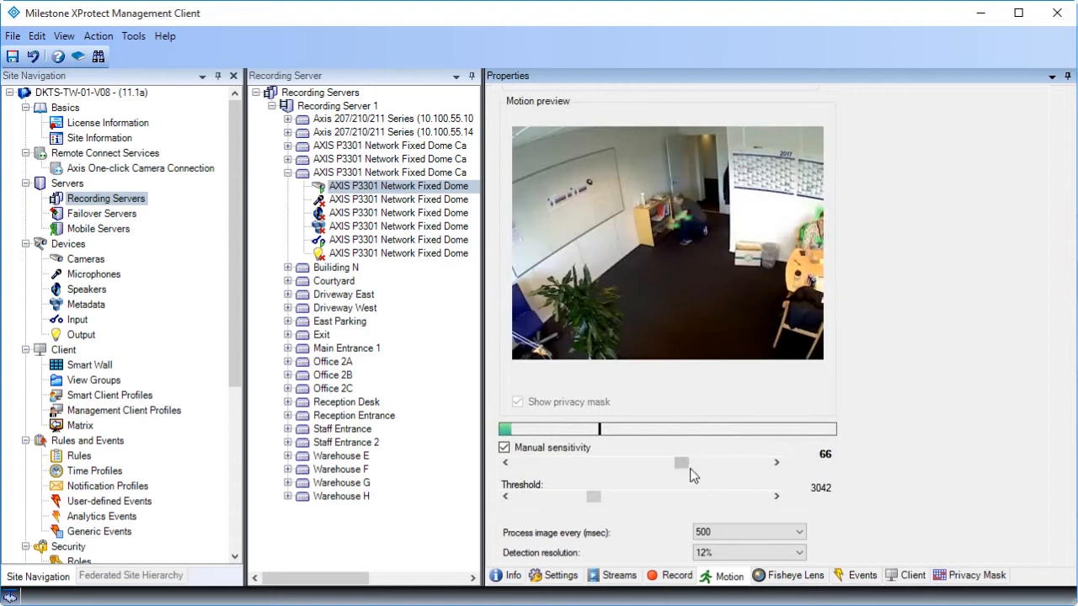
mouse_move(682, 463)
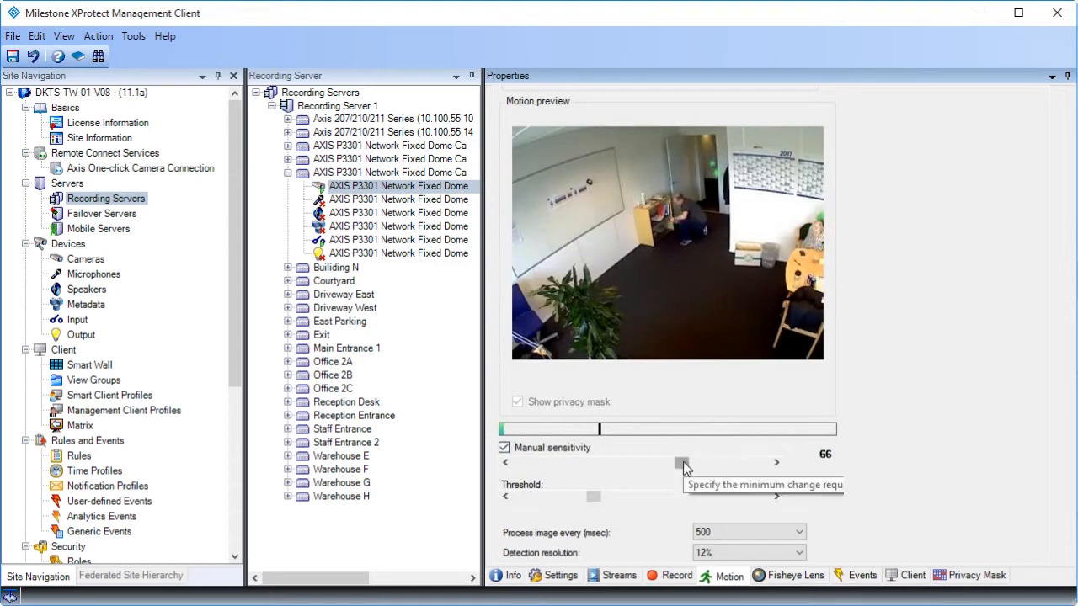
left_click_drag(682, 463, 606, 463)
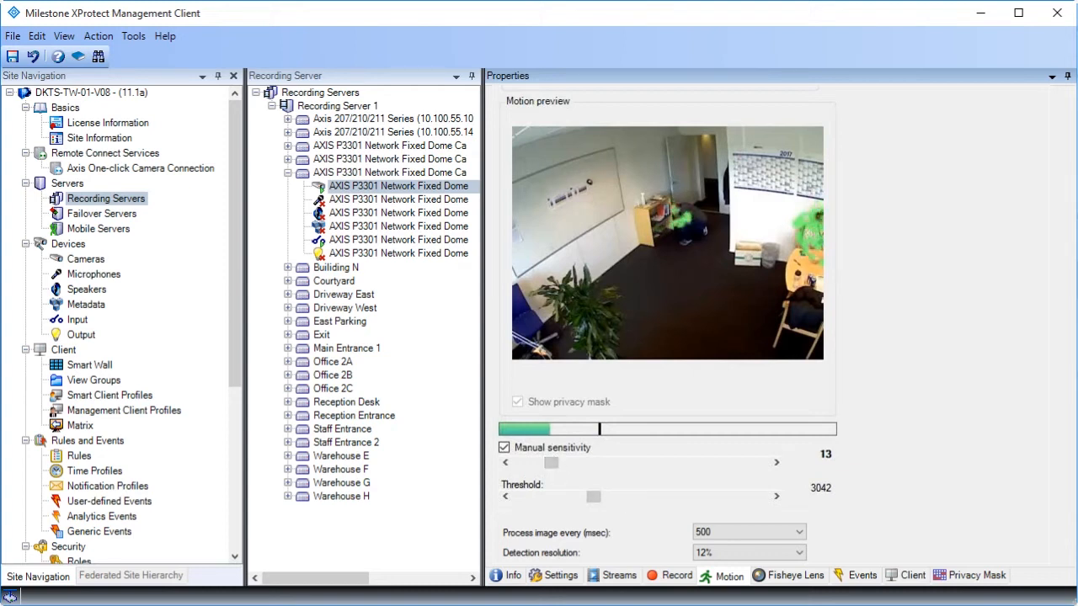
Adjust the motion threshold through 1189, 2133 and 4860, settling on 1900 with sensitivity 33.
left_click_drag(592, 496, 579, 496)
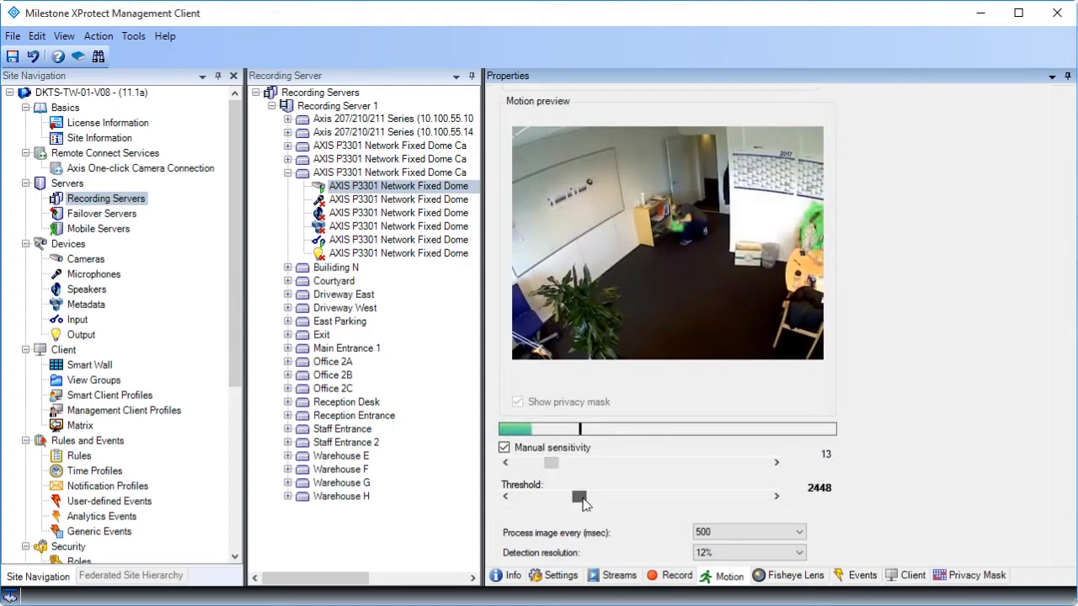
left_click_drag(580, 496, 542, 497)
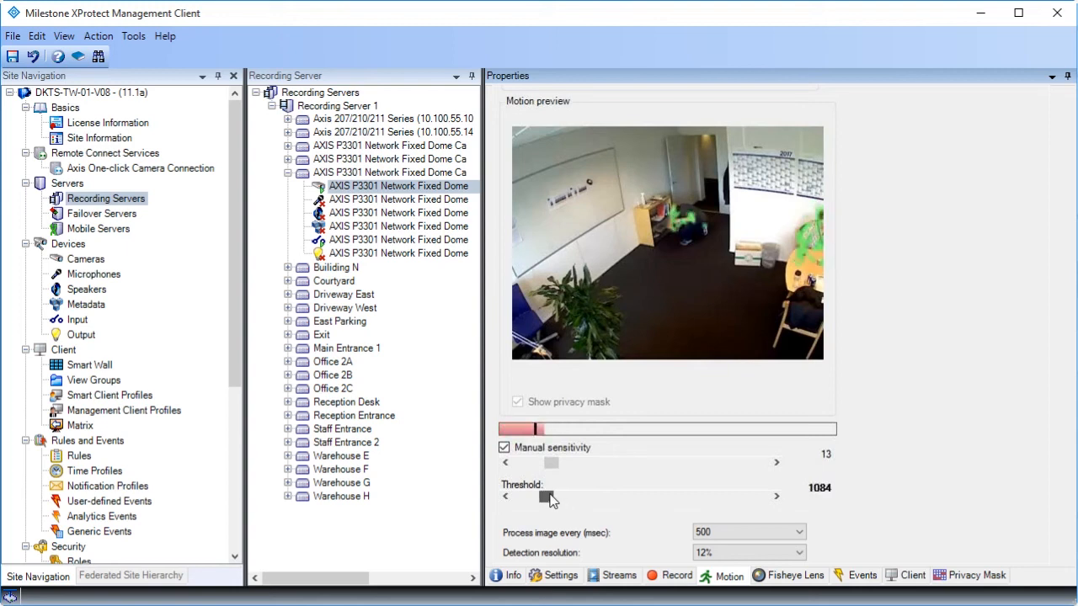
left_click_drag(539, 499, 555, 498)
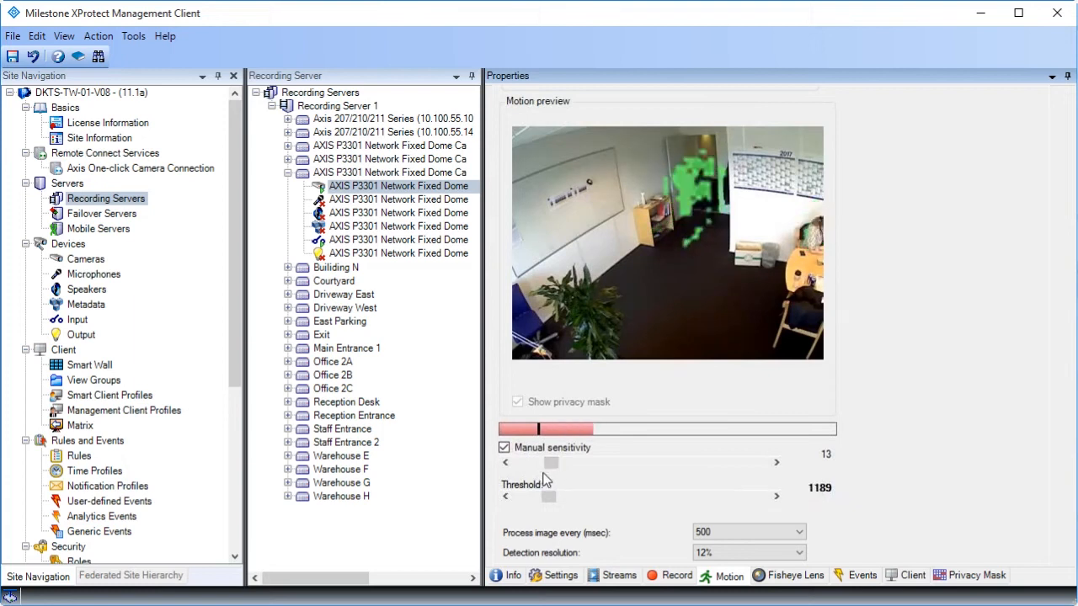
left_click_drag(548, 497, 563, 496)
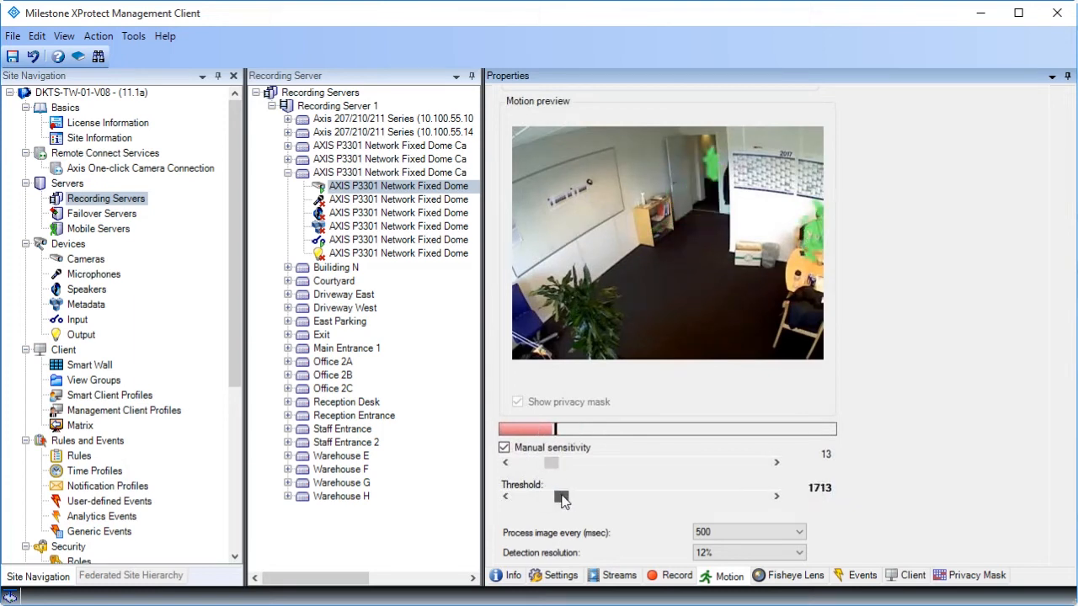
left_click_drag(562, 497, 572, 496)
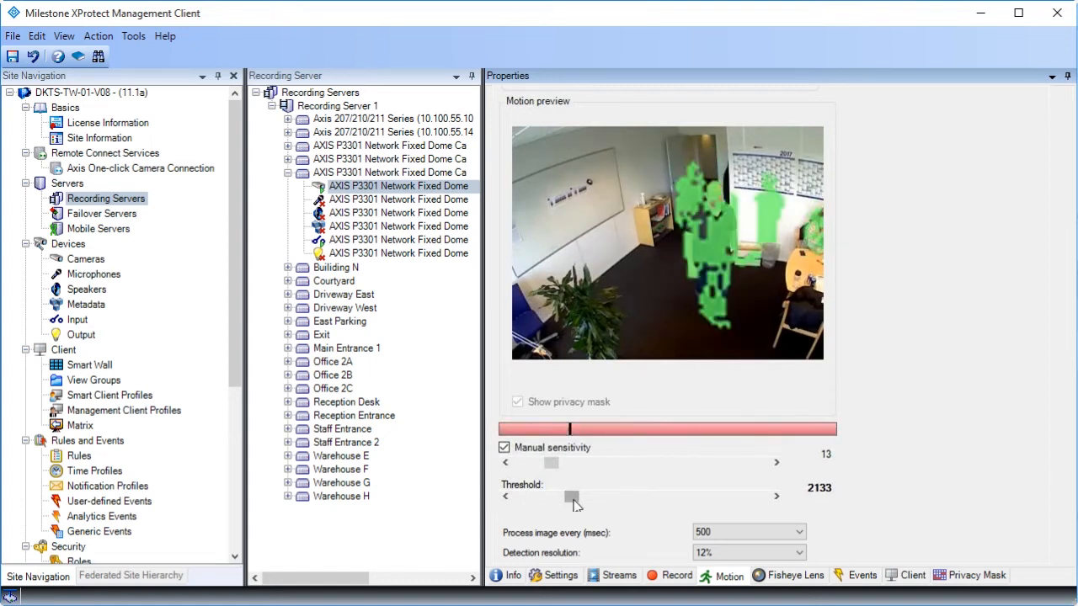
left_click_drag(570, 496, 636, 497)
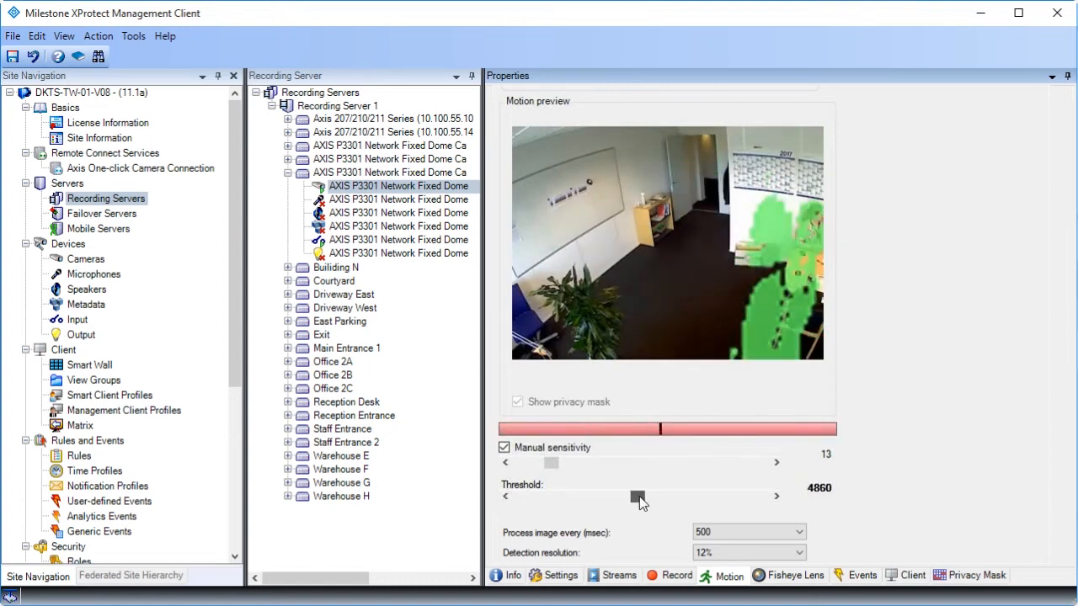
left_click_drag(636, 494, 639, 495)
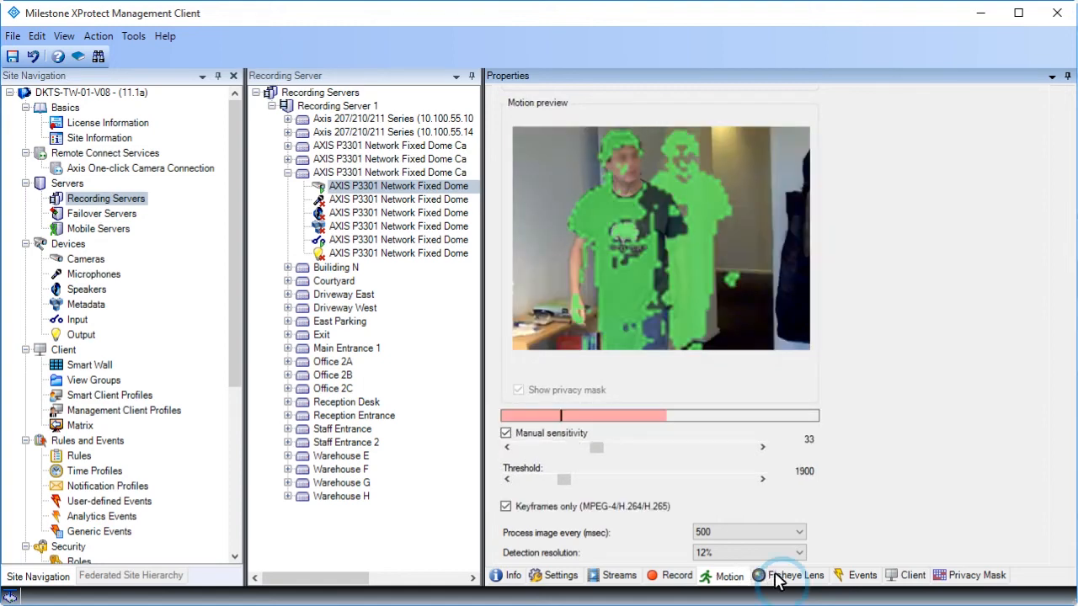
Review the Fisheye Lens settings, then list the configured Tripwire and Tampering events.
left_click(793, 575)
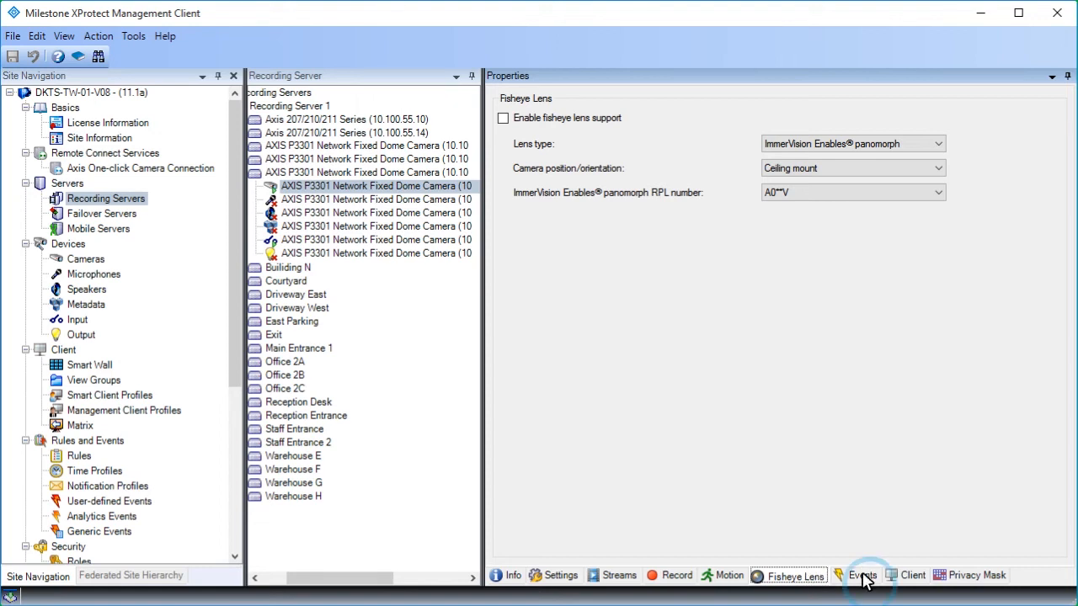
left_click(862, 576)
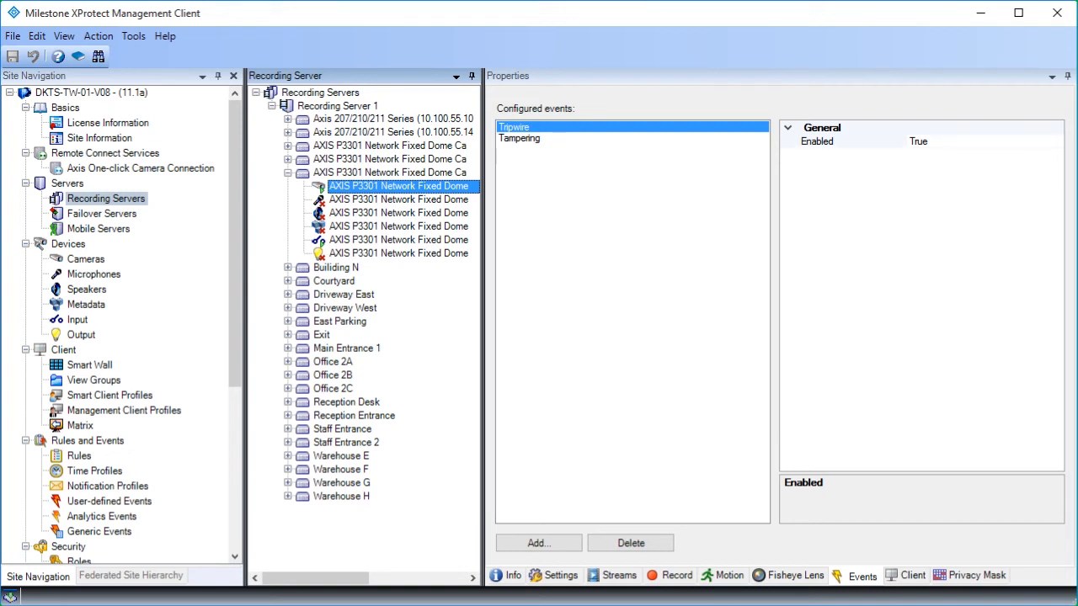
mouse_move(913, 576)
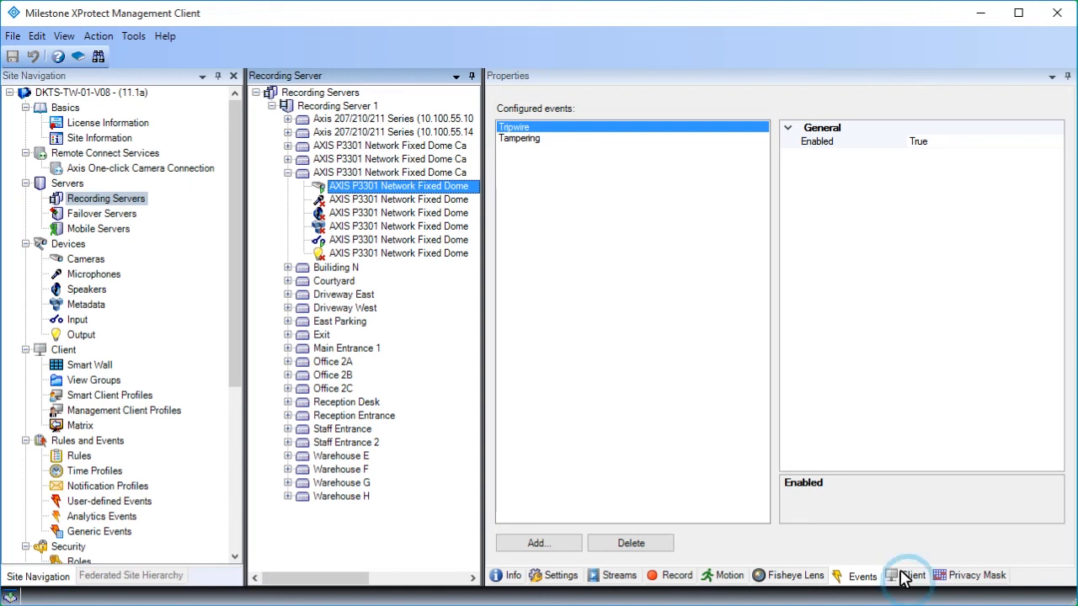
Review Client settings with related microphone, speaker and metadata, then show the Privacy Mask grid.
left_click(910, 576)
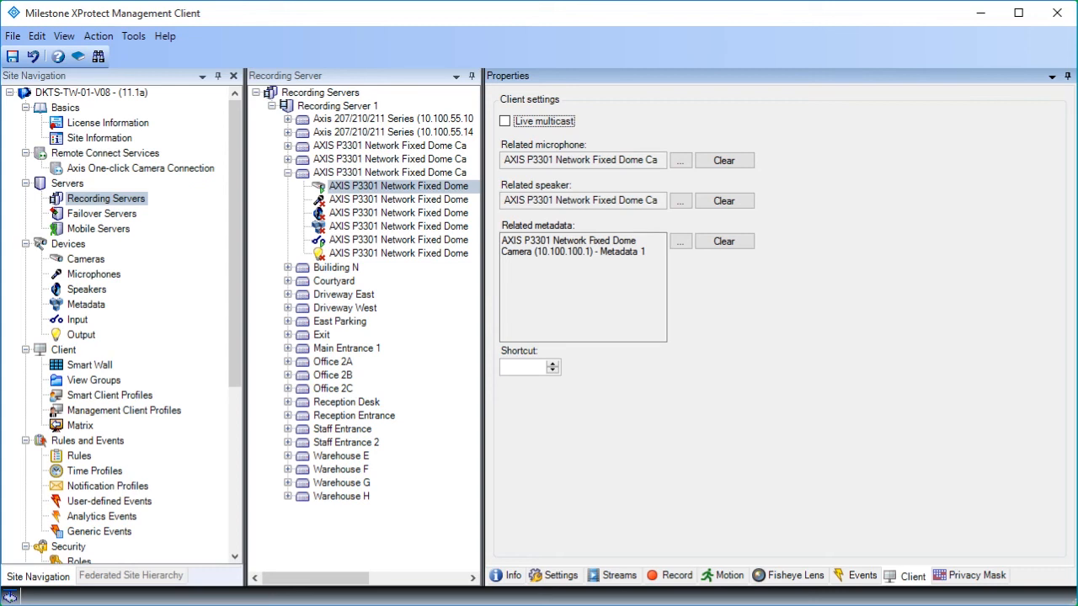
mouse_move(968, 575)
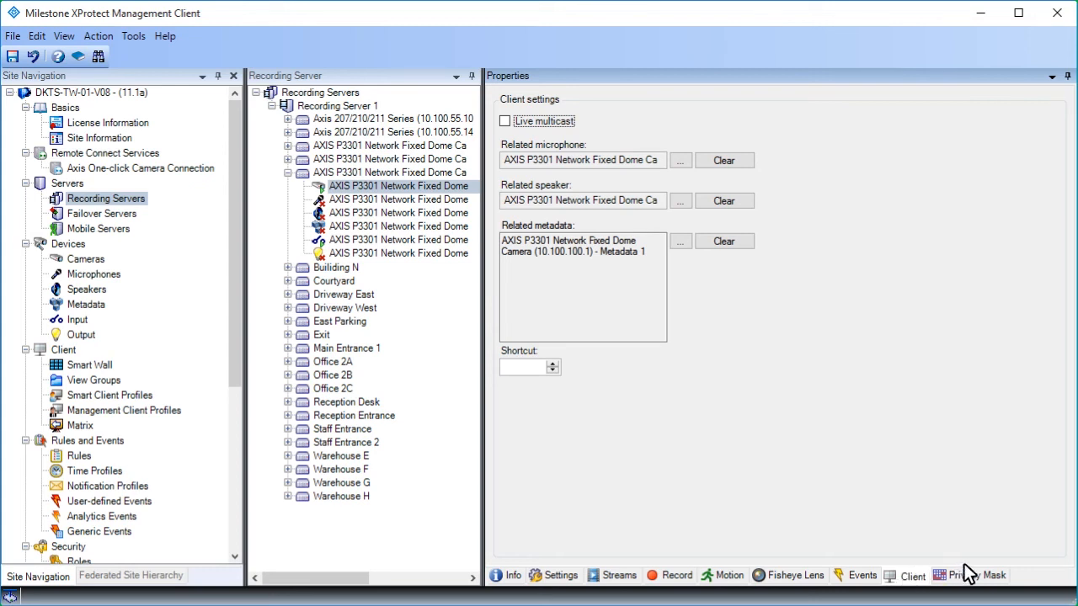
left_click(968, 575)
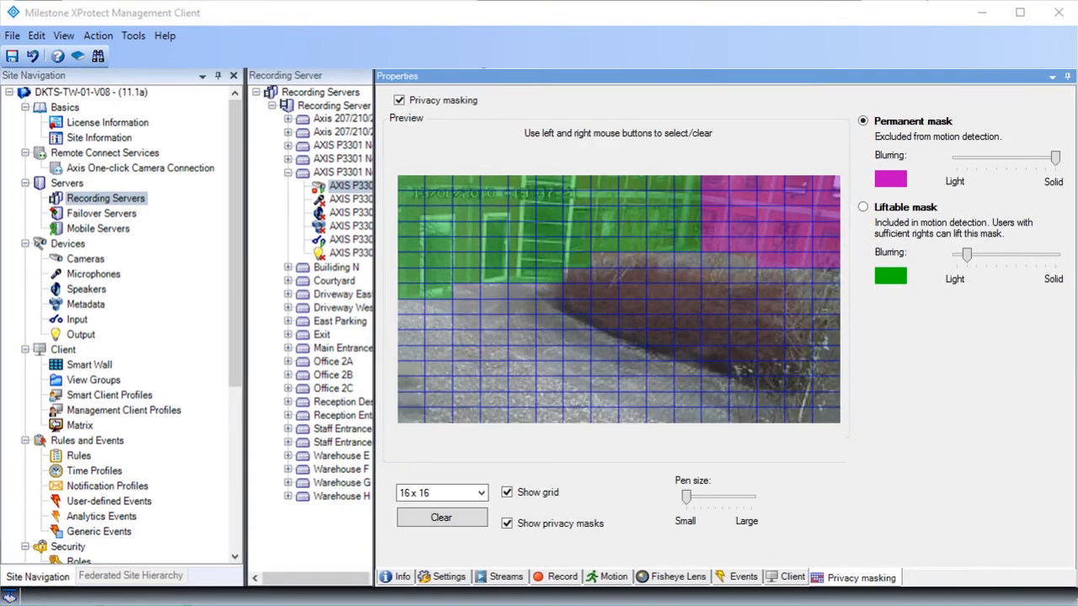